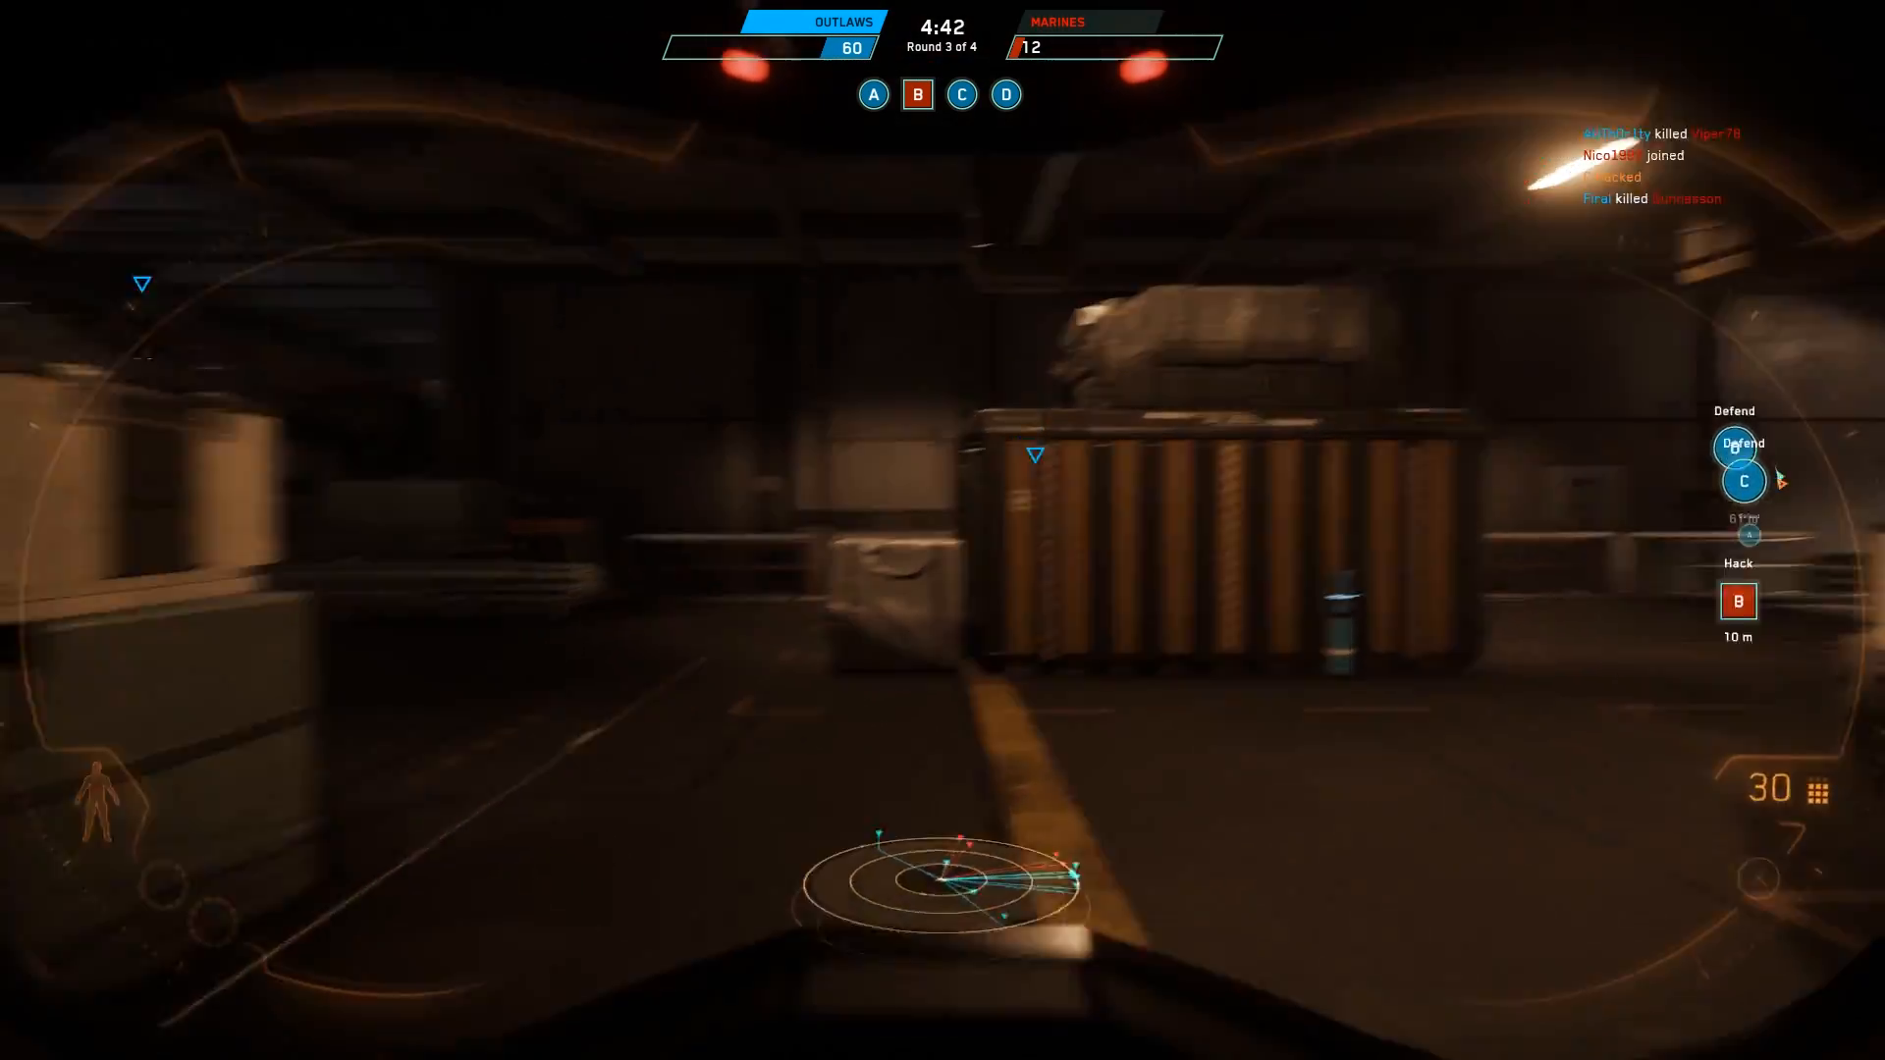
Filter the capture to packets from 54.146.165.132 and inspect one packet's details
click(943, 530)
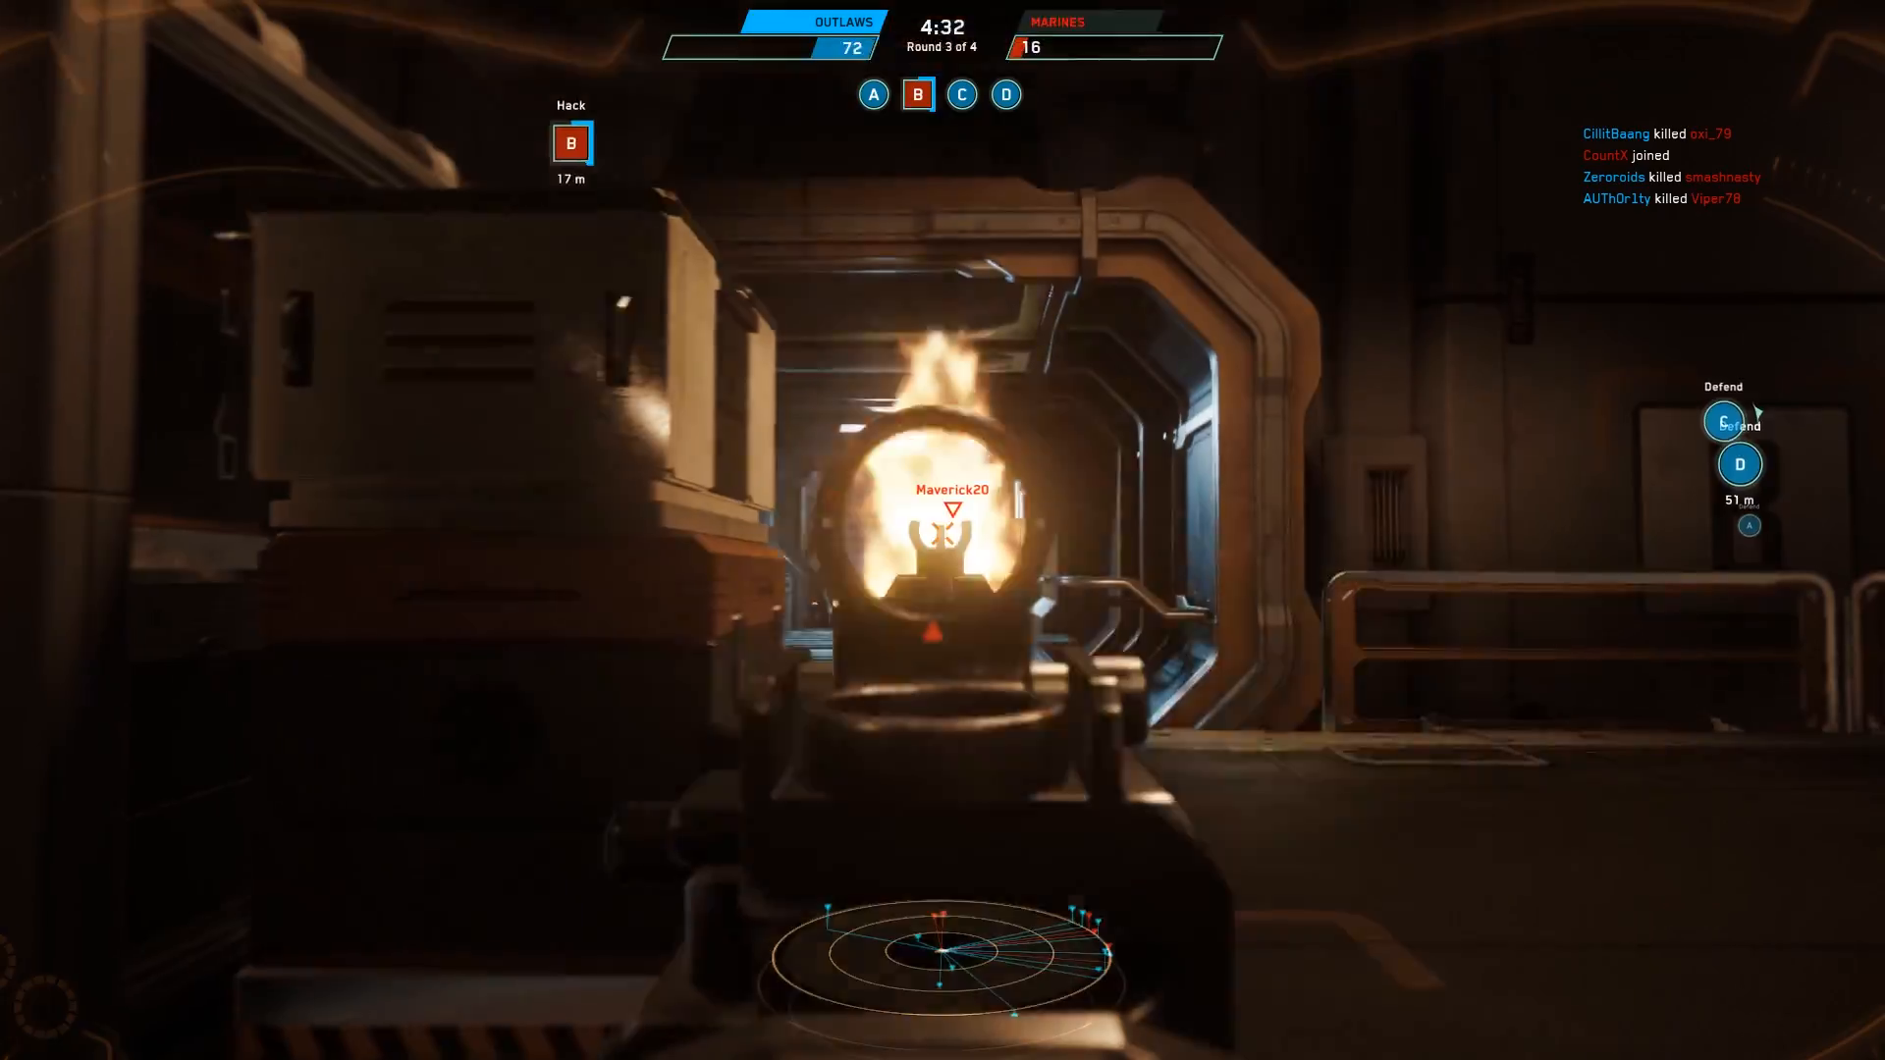
click(943, 531)
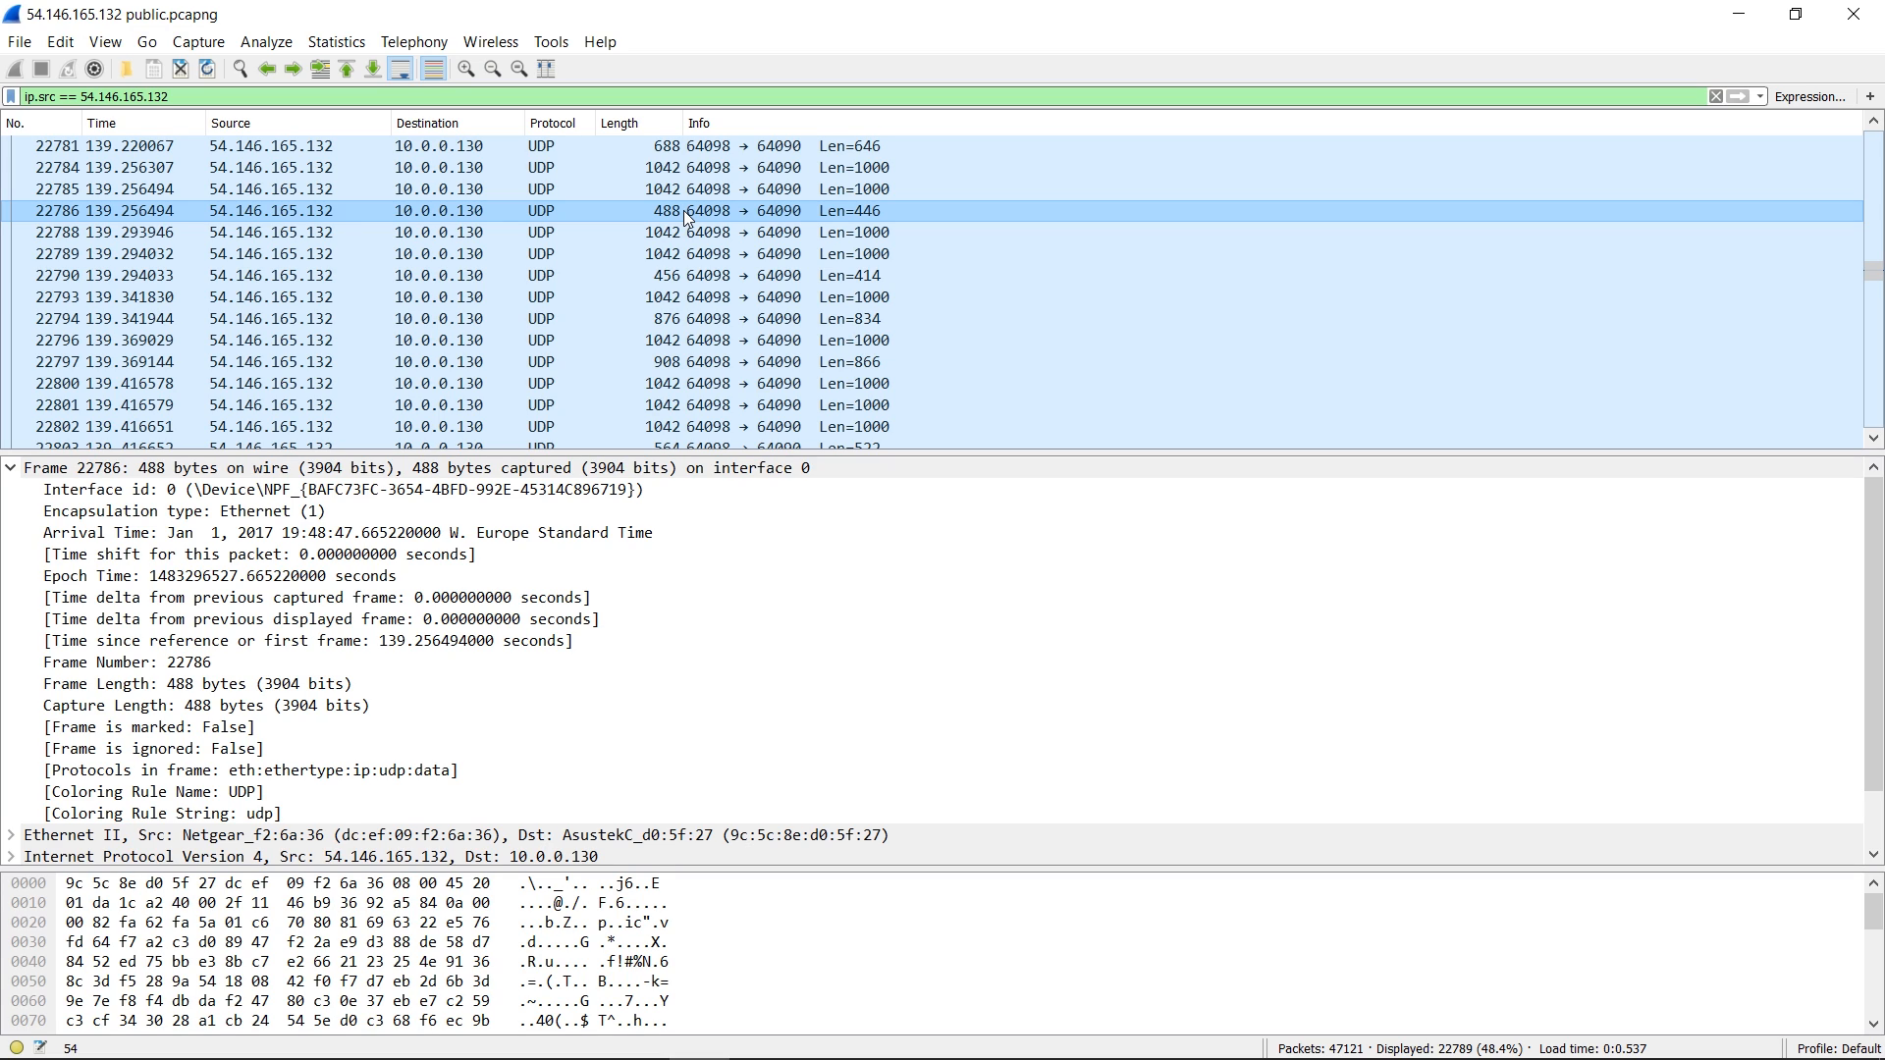
mouse_move(688, 219)
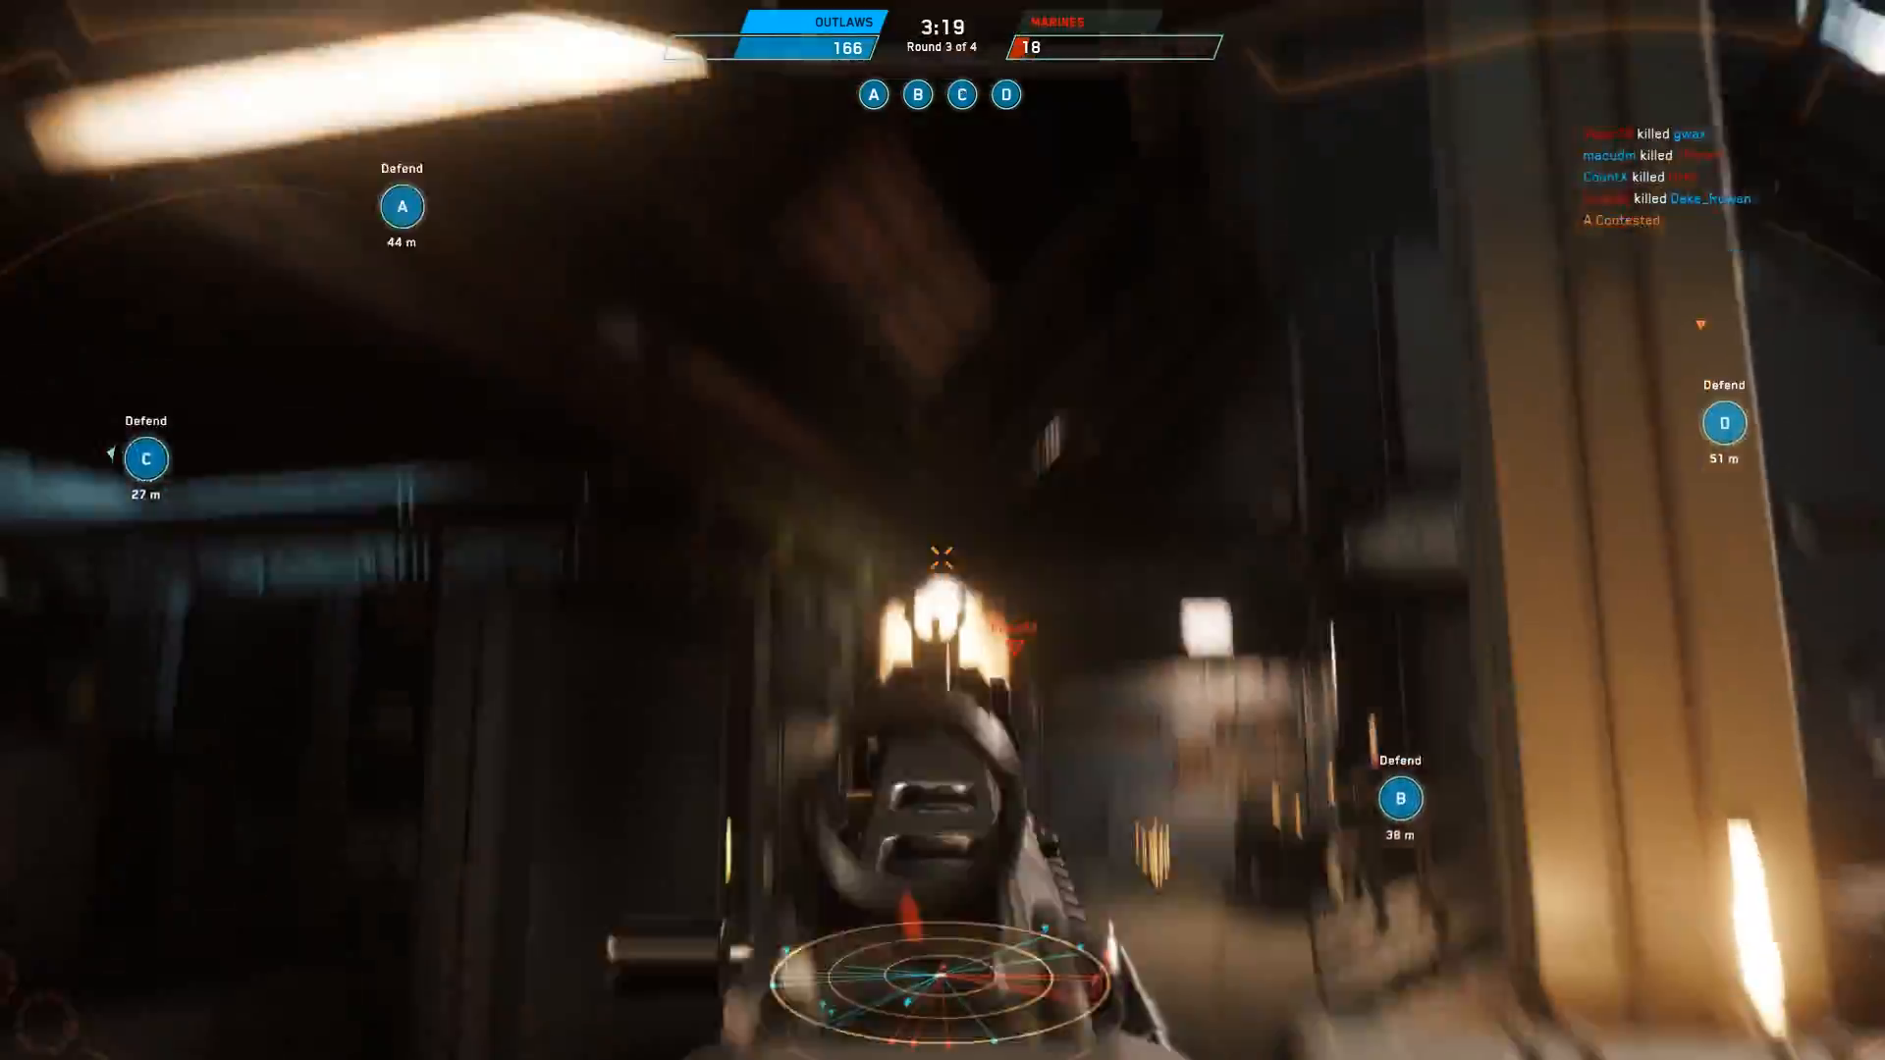
Shoot the enemy Marine ahead for +100, bringing the Outlaws to 170
click(943, 551)
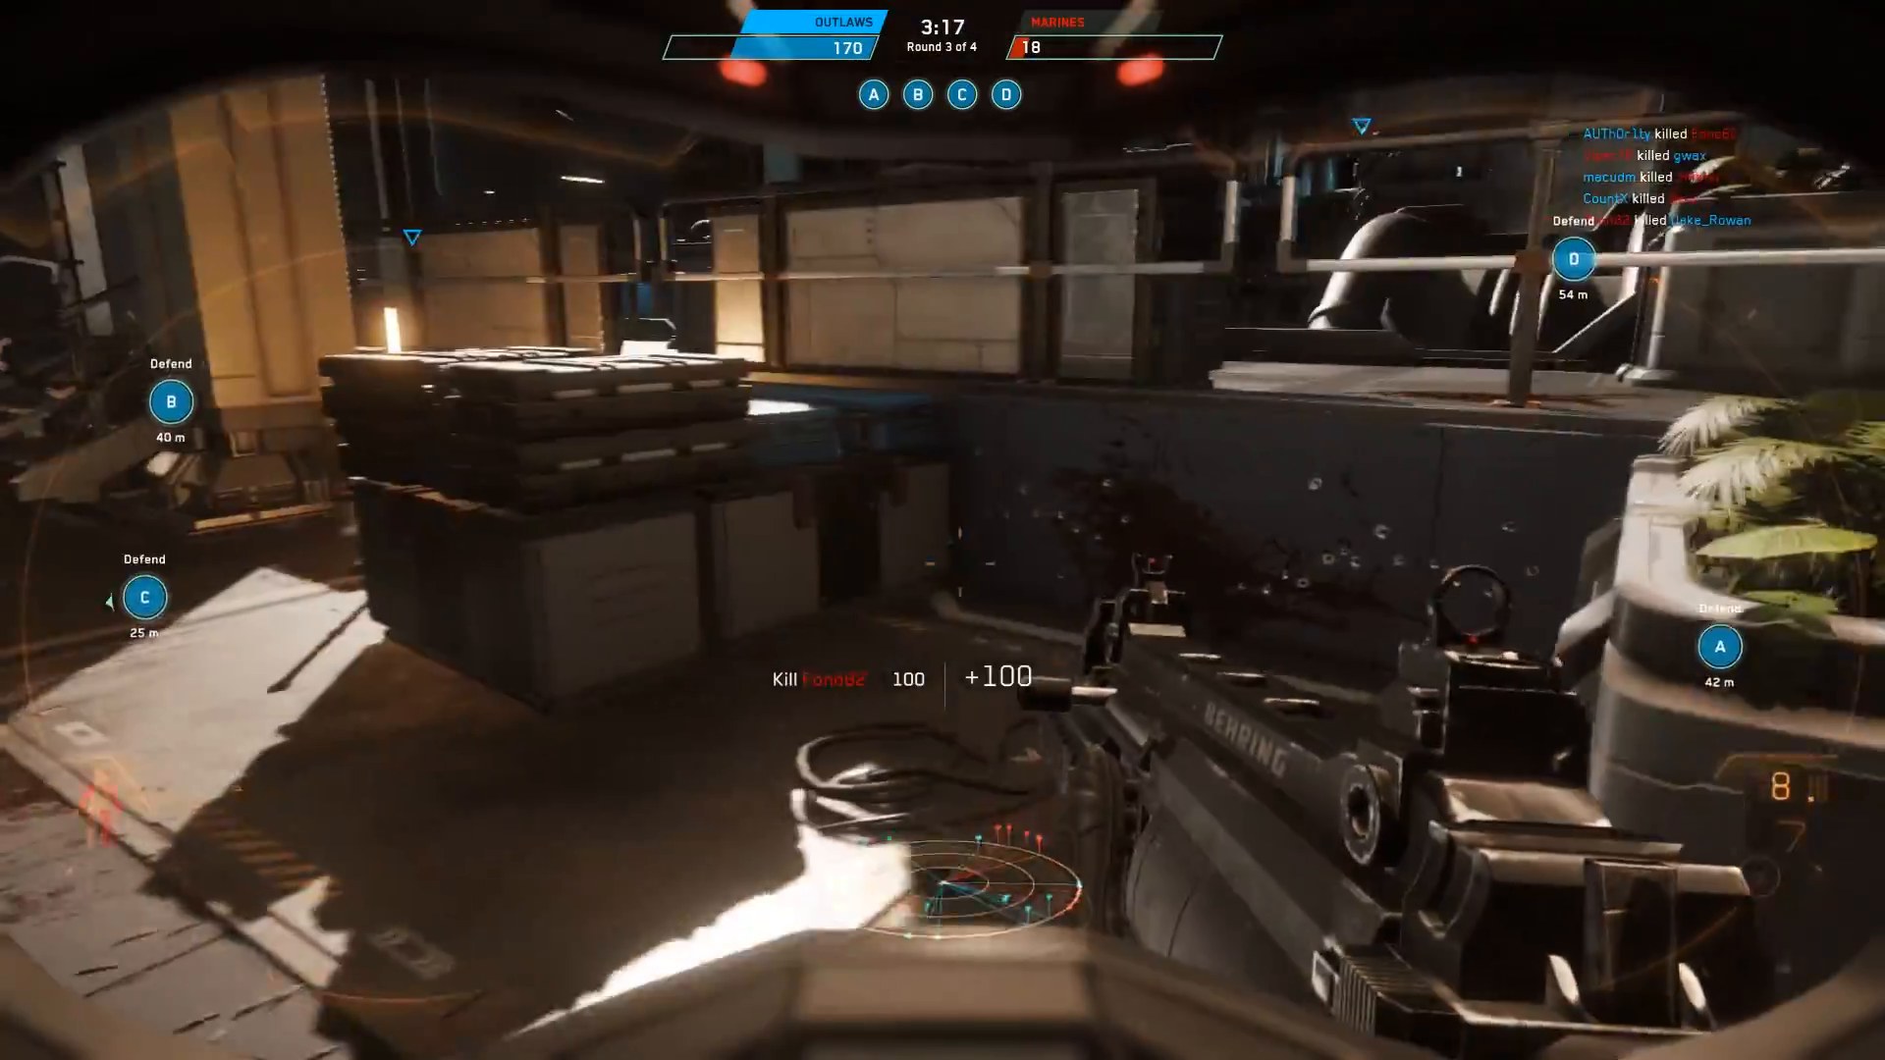